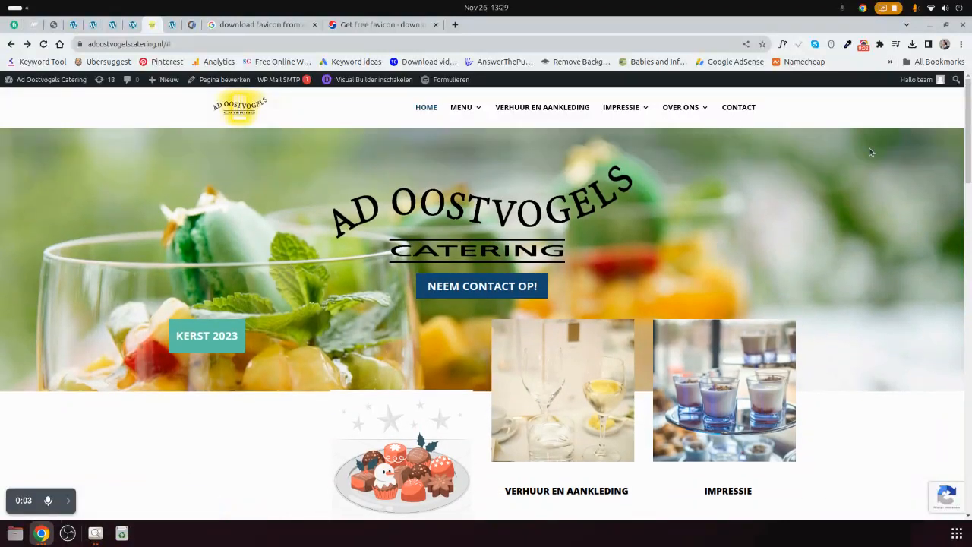
mouse_move(152, 25)
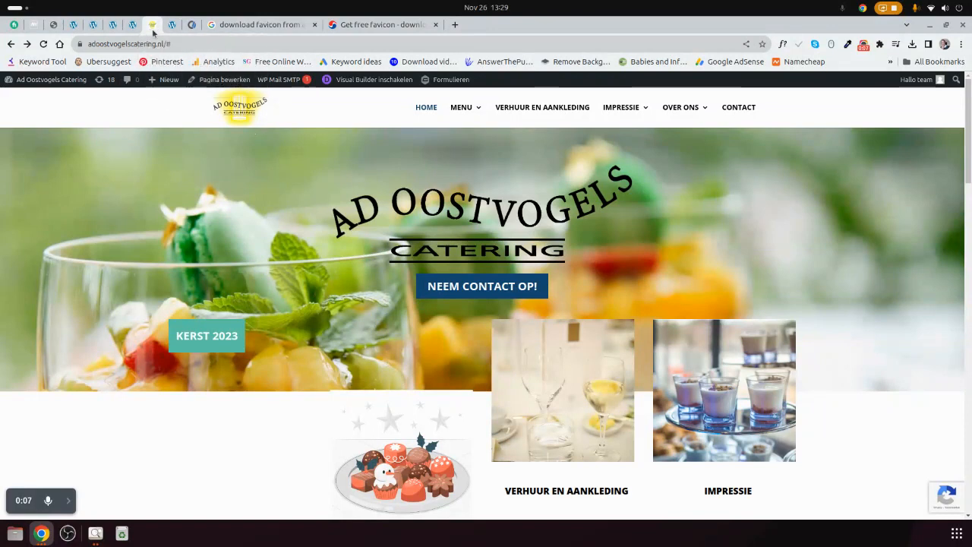
mouse_move(240, 147)
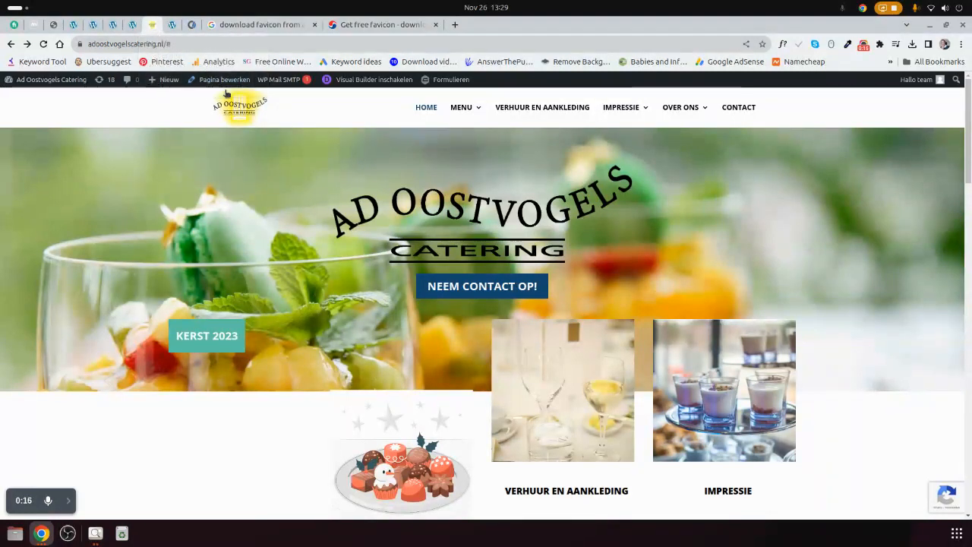
mouse_move(311, 175)
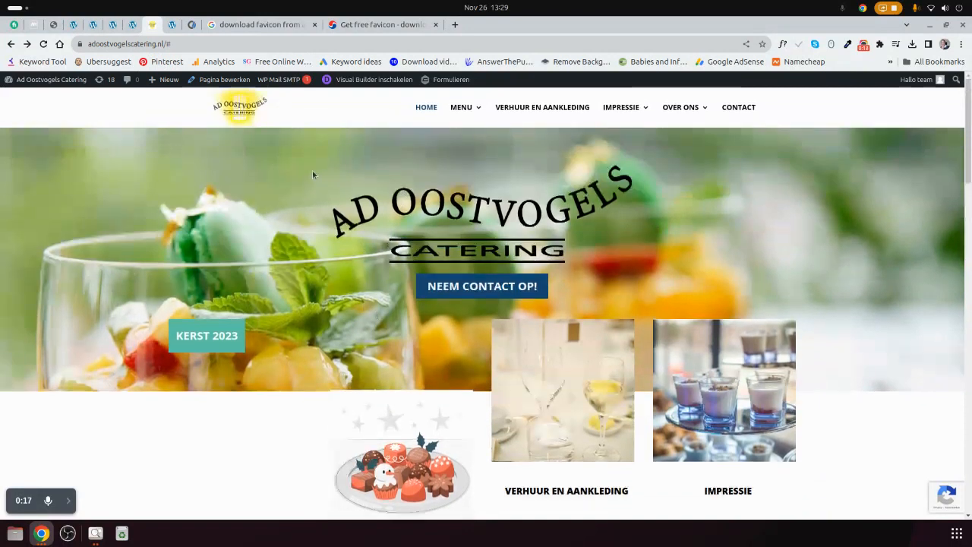
Look up the Ad Oostvogels Catering site on getfavicon.org and download its logo image to Downloads
click(383, 25)
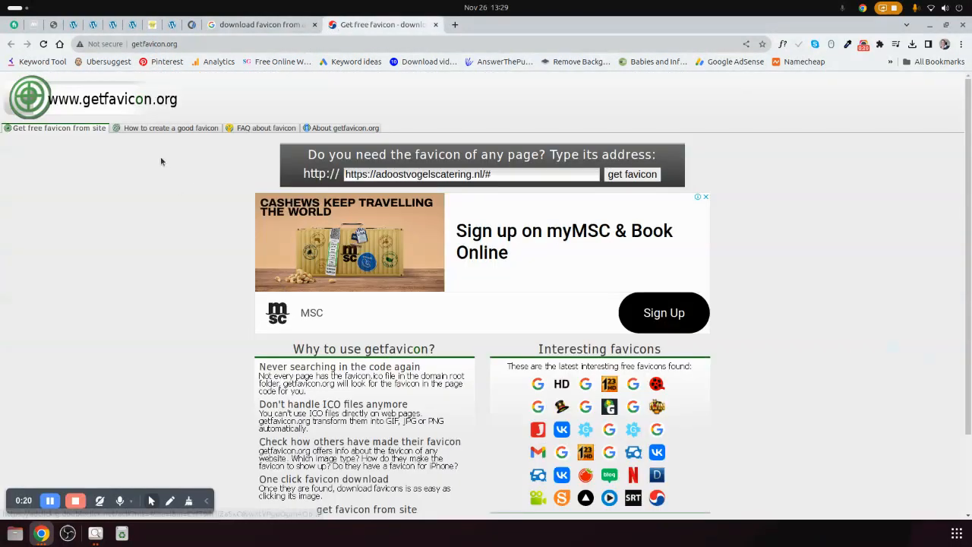
click(151, 42)
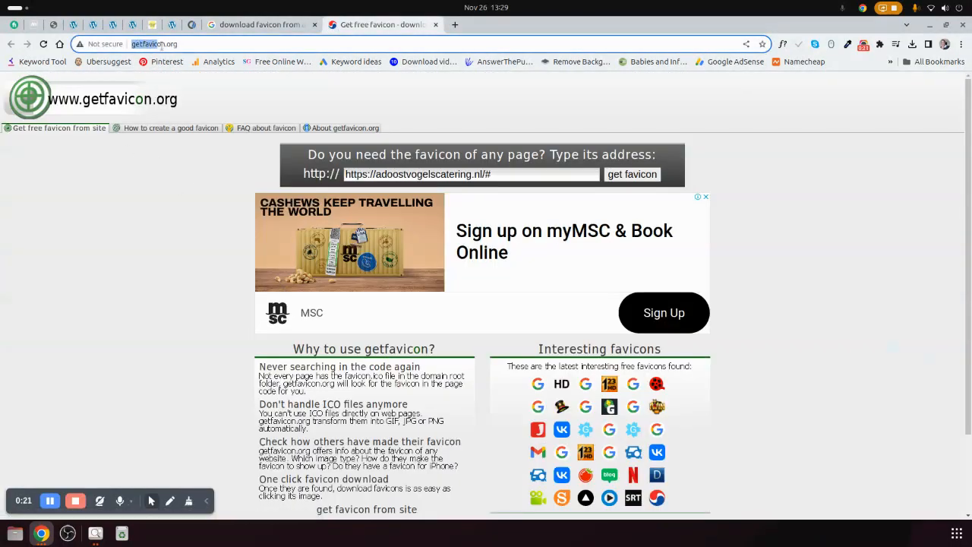
mouse_move(245, 79)
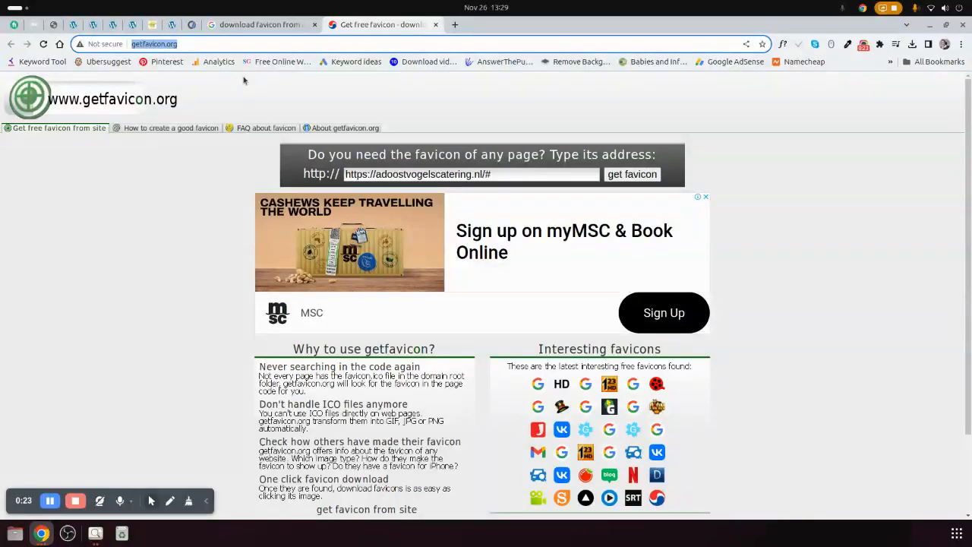
right_click(129, 43)
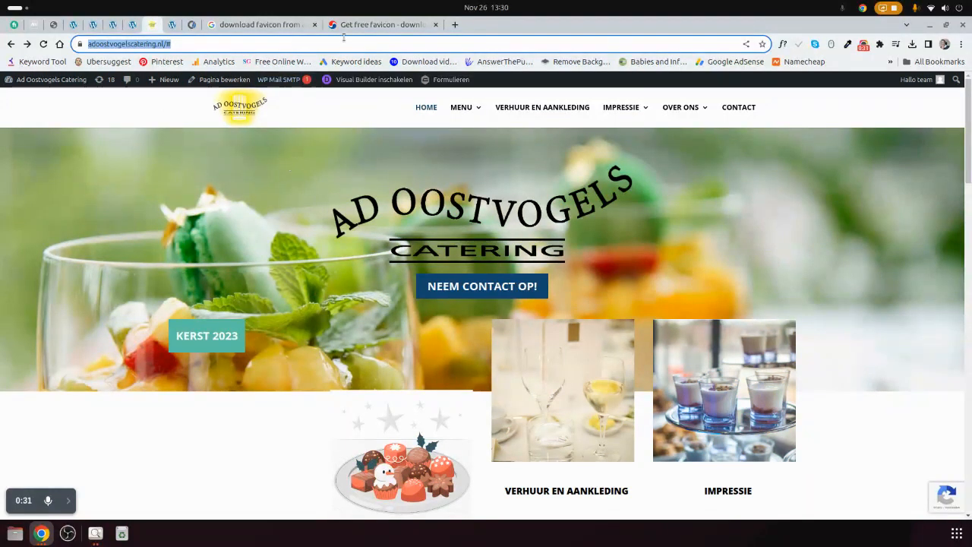
click(383, 25)
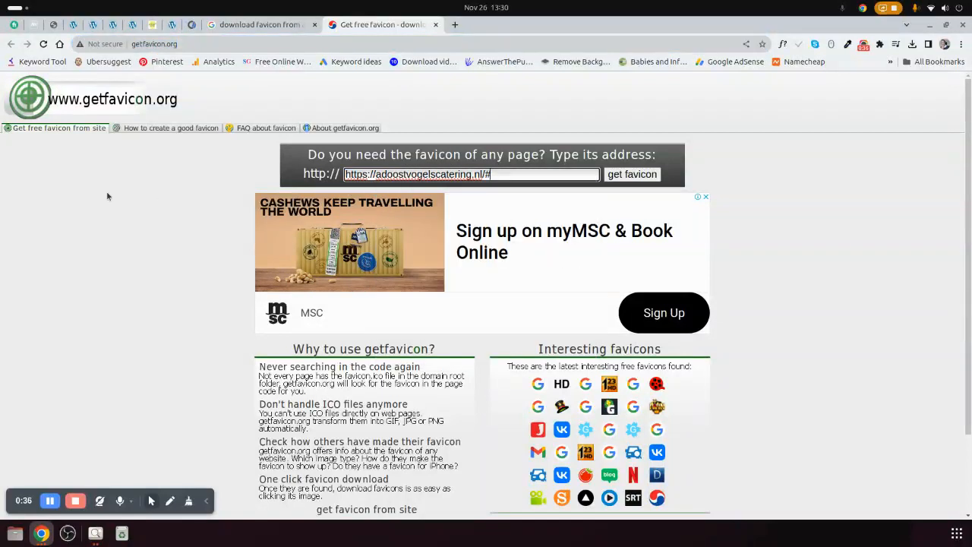
click(632, 173)
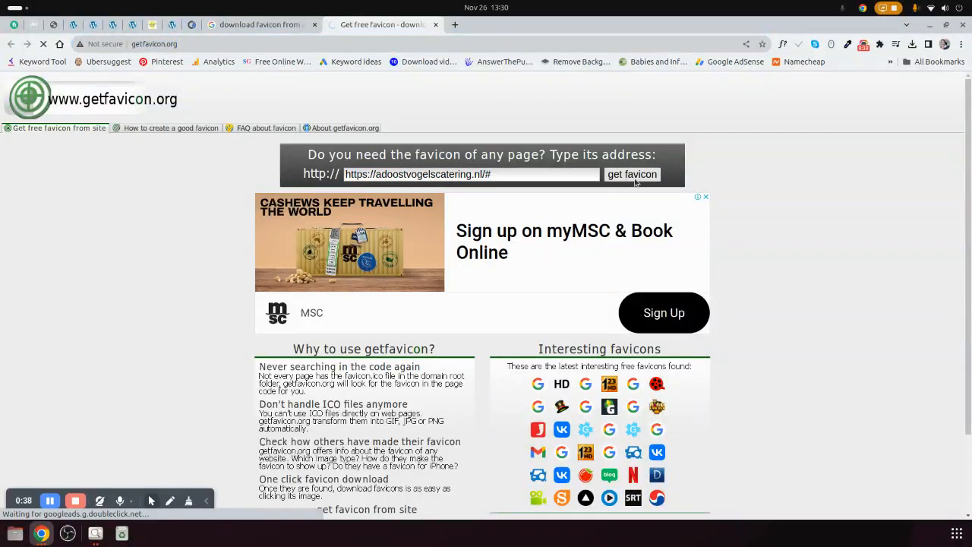
click(911, 43)
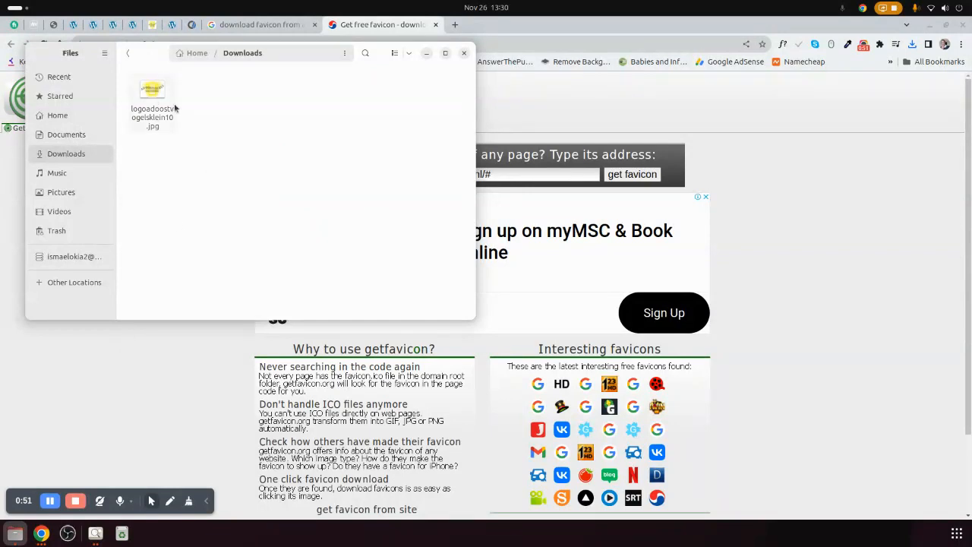
Leave the Downloads folder and return to the WordPress admin Pagina's list
click(261, 24)
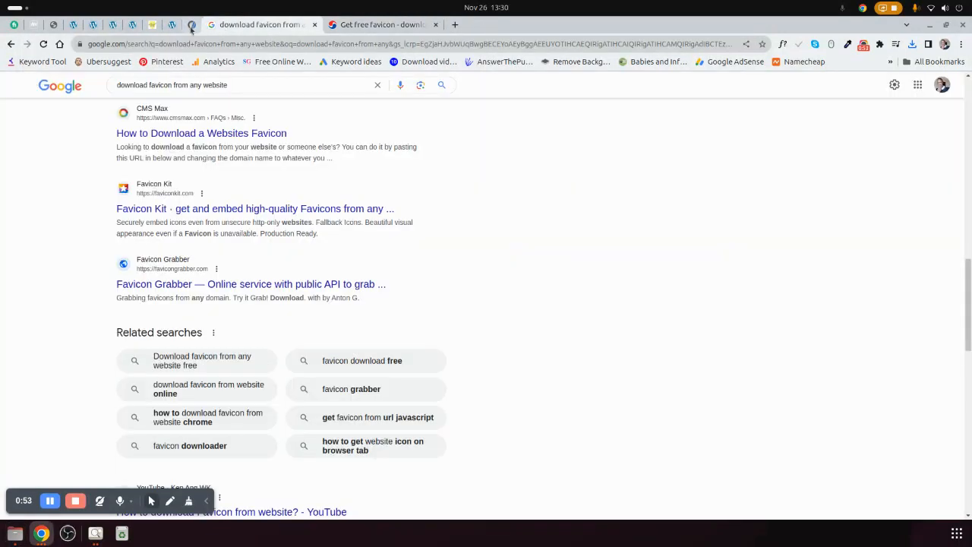
click(130, 25)
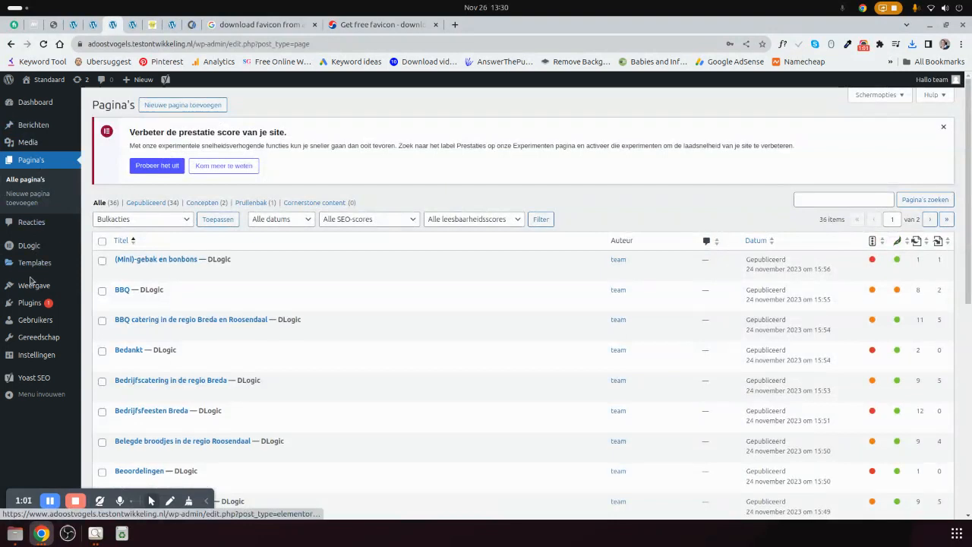
Enter the theme Customizer via Weergave and go to the Site-identiteit settings
click(33, 286)
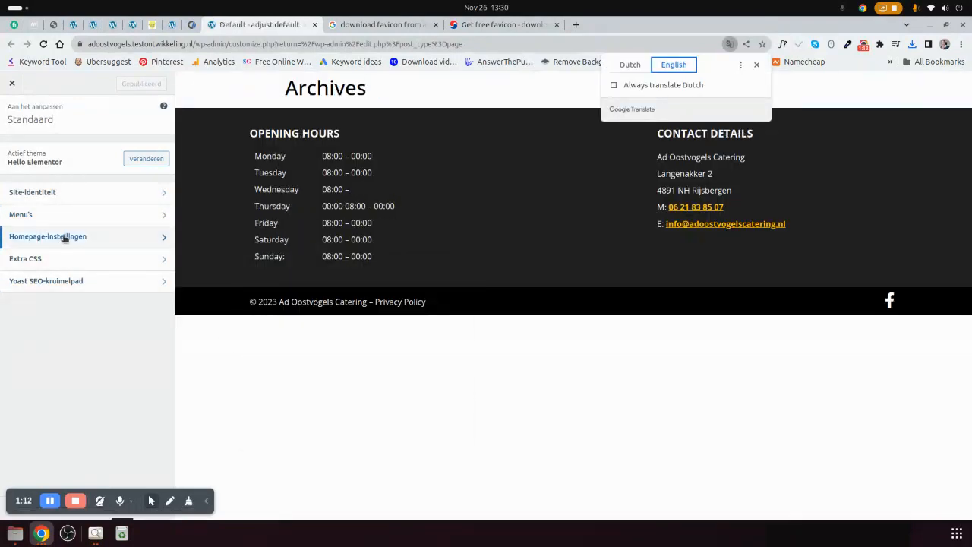
click(32, 192)
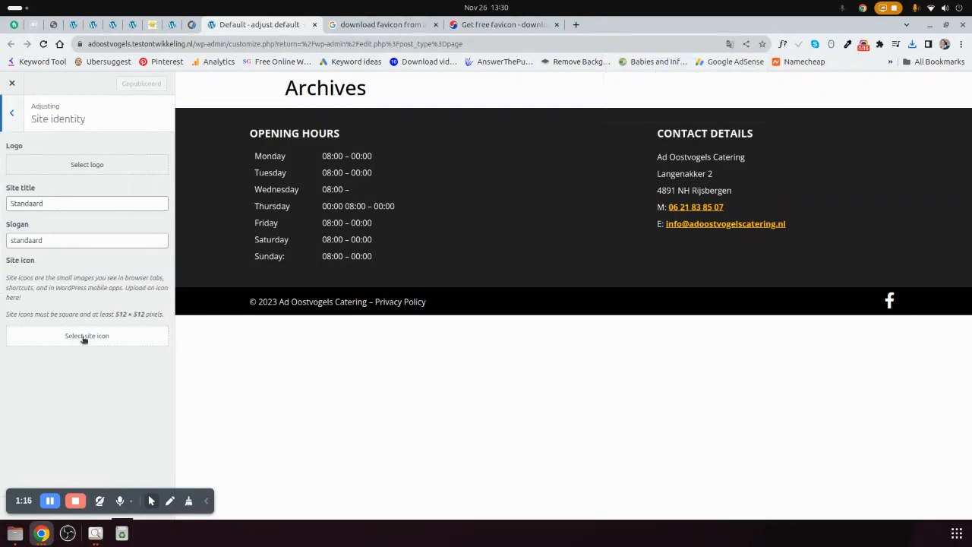
Upload the downloaded Ad Oostvogels logo jpg from Downloads and crop it as the site icon
click(87, 336)
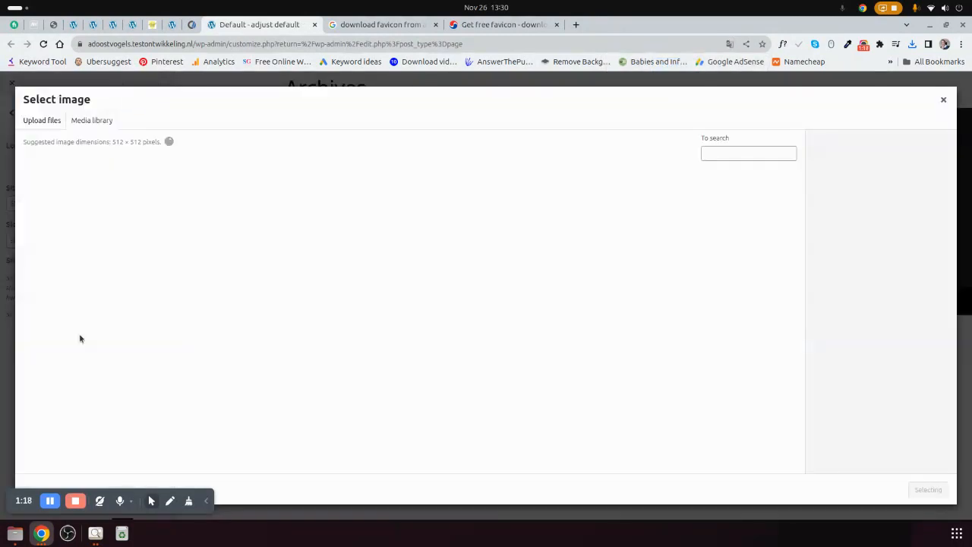
click(91, 120)
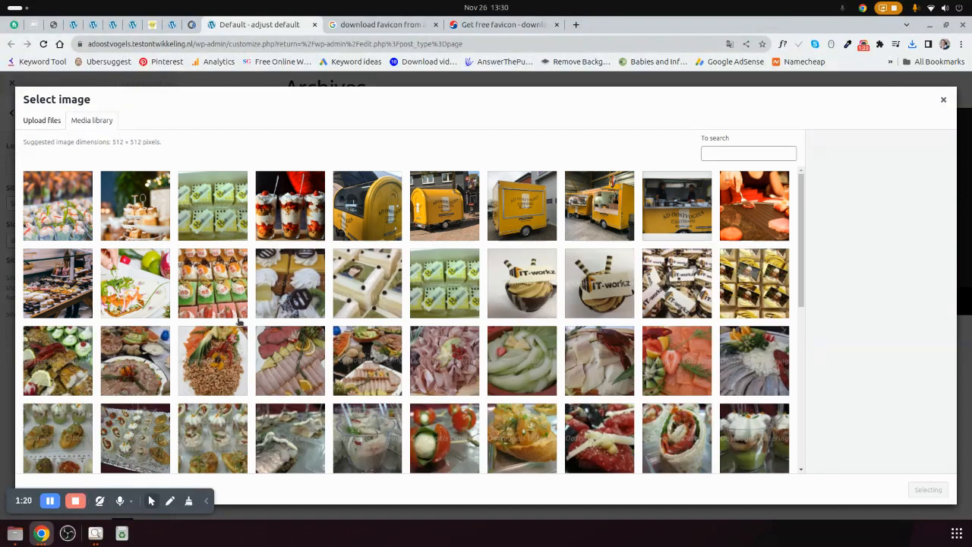
click(43, 120)
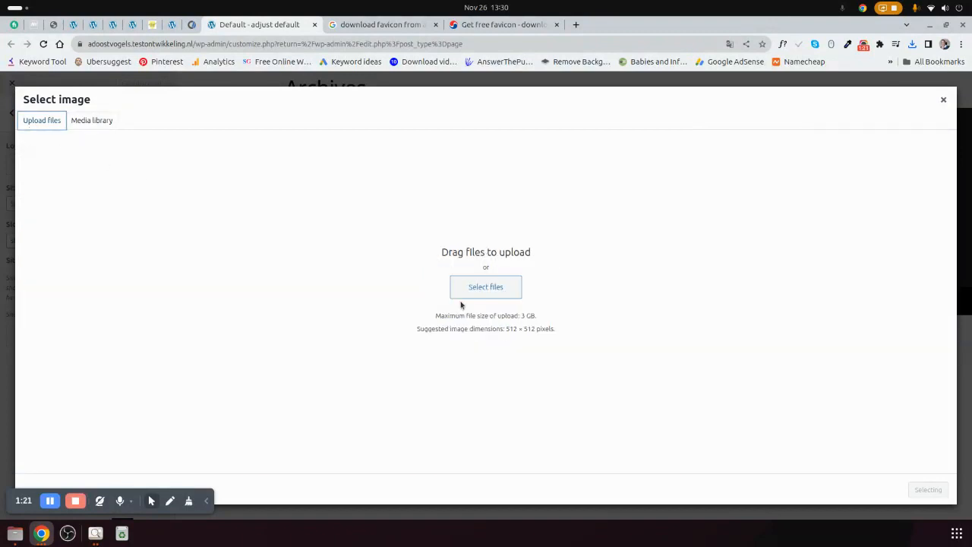
click(486, 286)
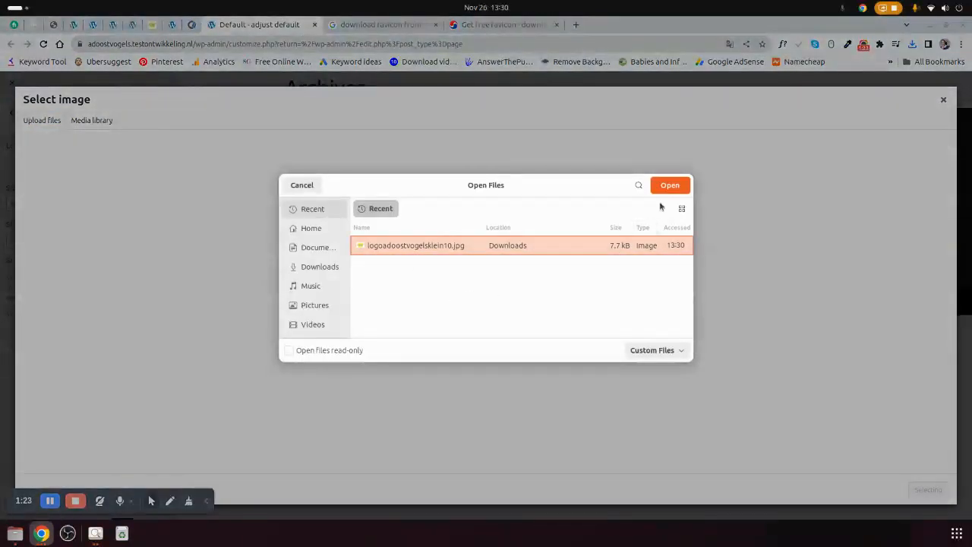
click(670, 185)
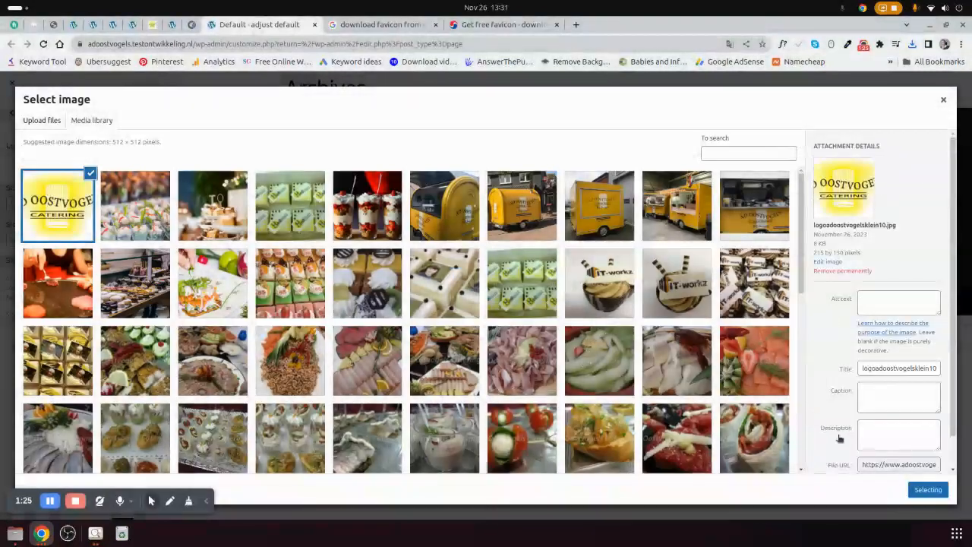
click(927, 489)
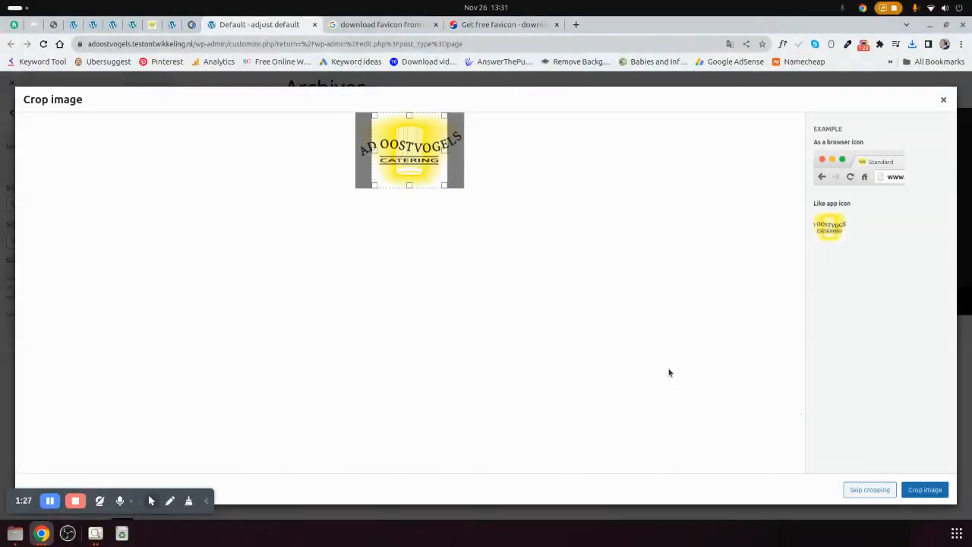
right_click(668, 372)
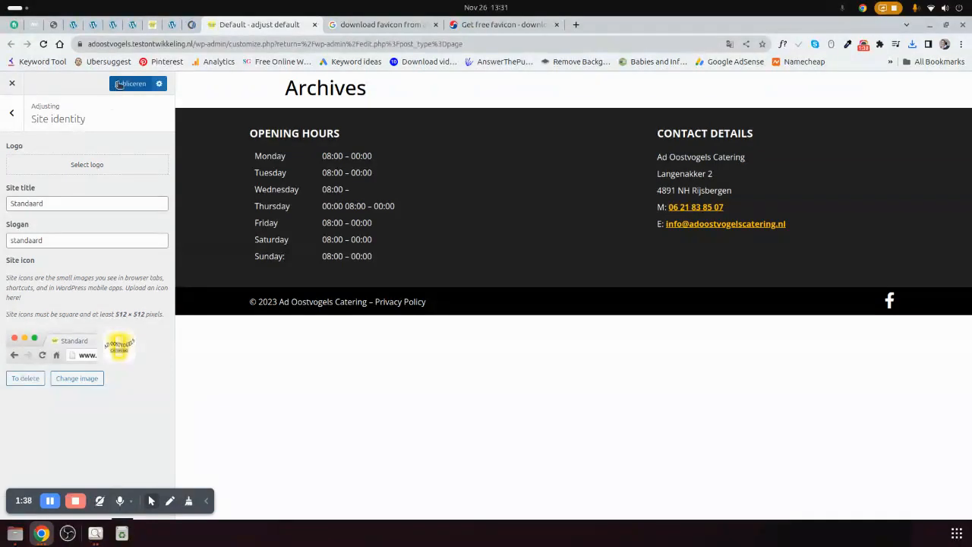
Publish the new site icon in the Customizer
click(134, 84)
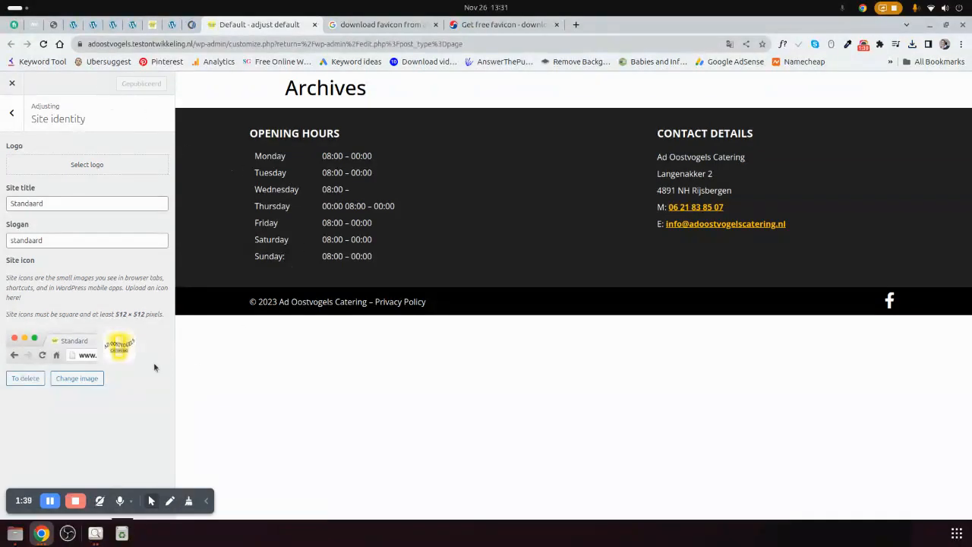
mouse_move(85, 478)
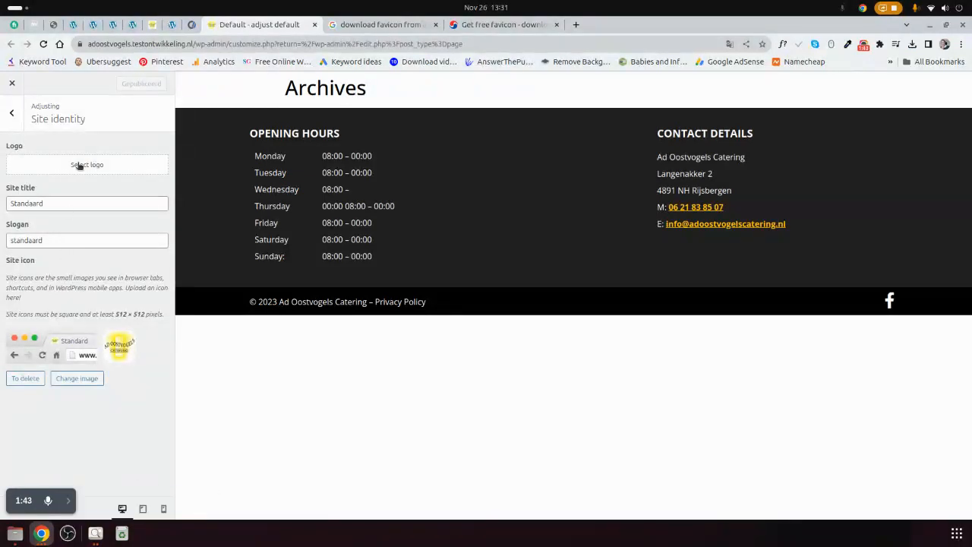
mouse_move(152, 24)
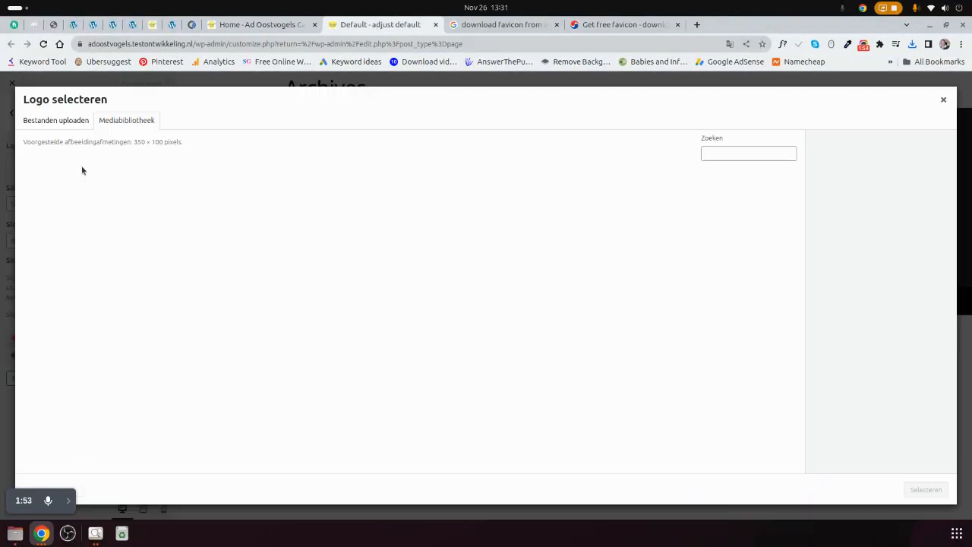
Upload the Ad Oostvogels logo jpg again, crop it as the site logo and publish the change
click(128, 120)
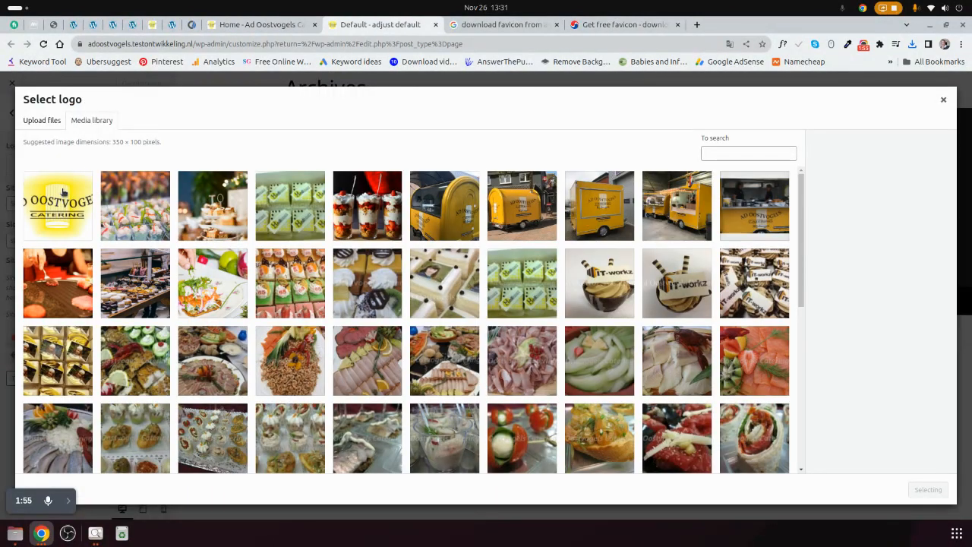
click(57, 205)
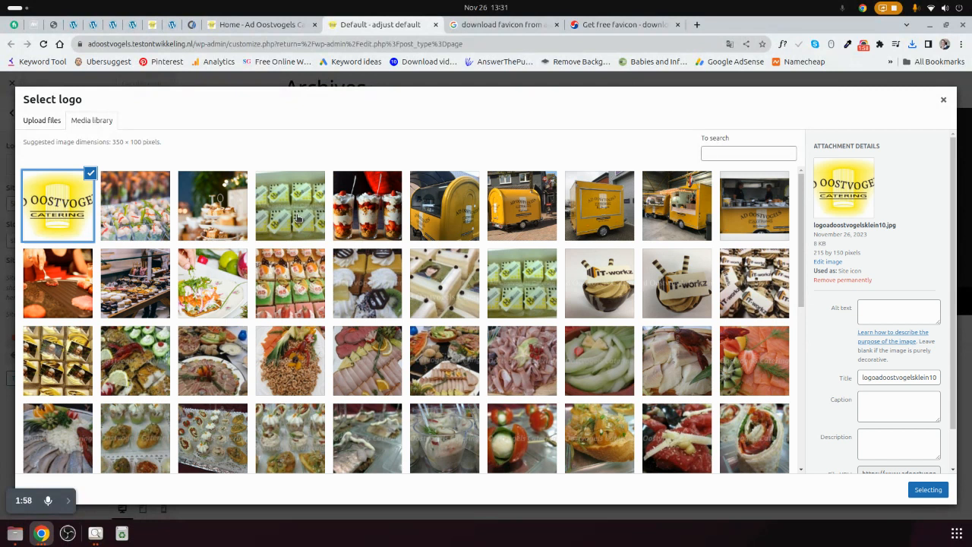
click(41, 120)
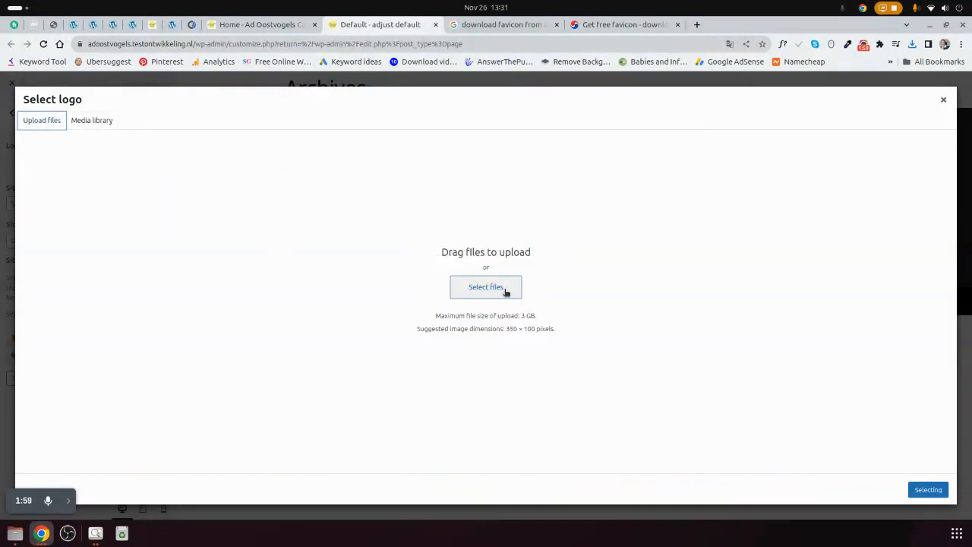
click(486, 286)
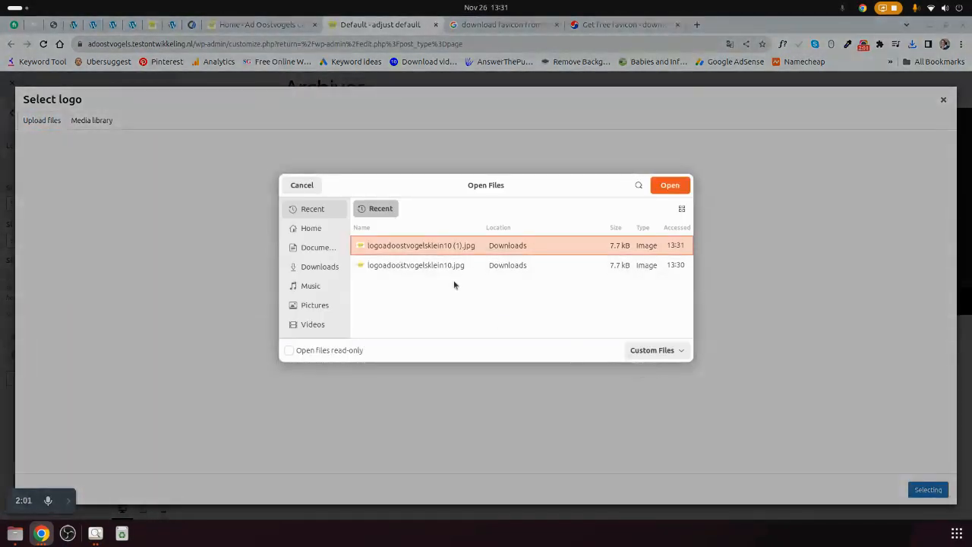
click(668, 185)
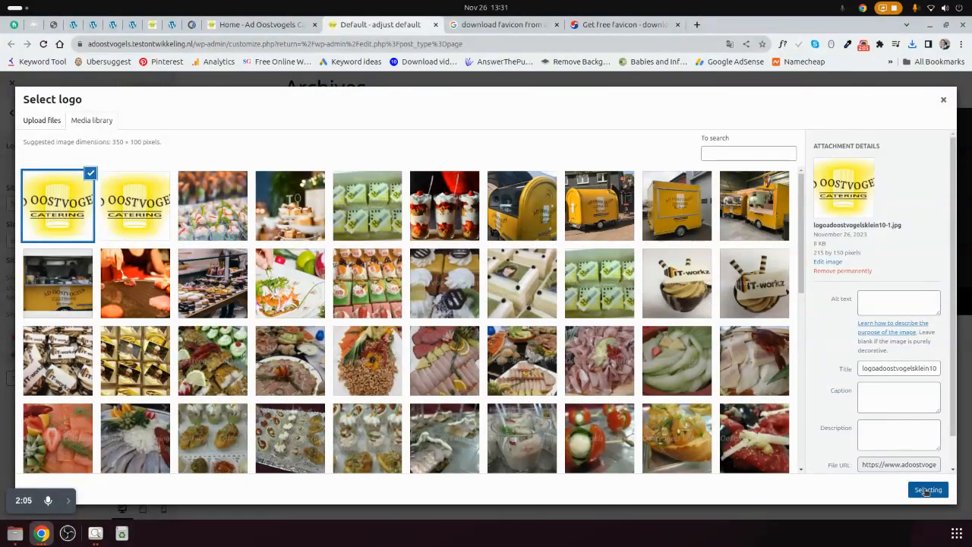
click(926, 489)
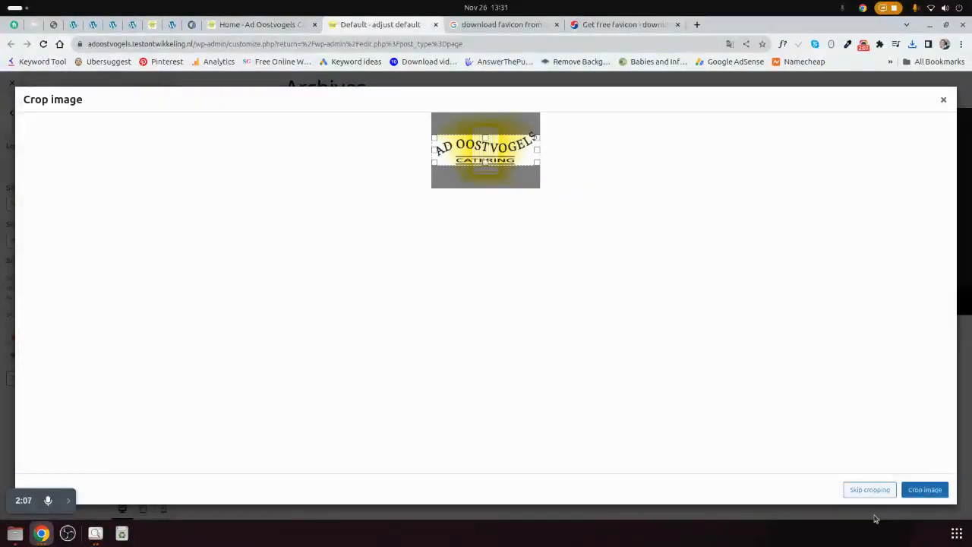
click(923, 489)
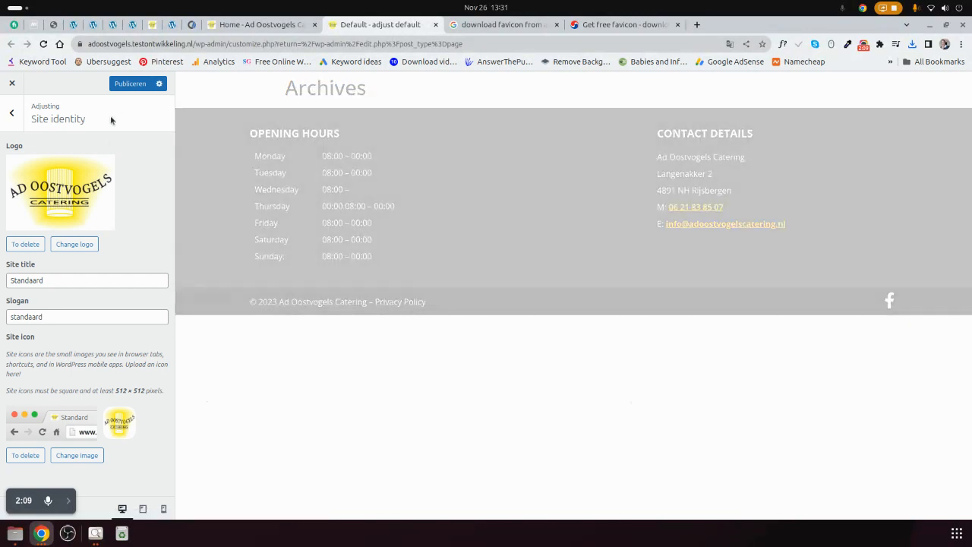
click(131, 84)
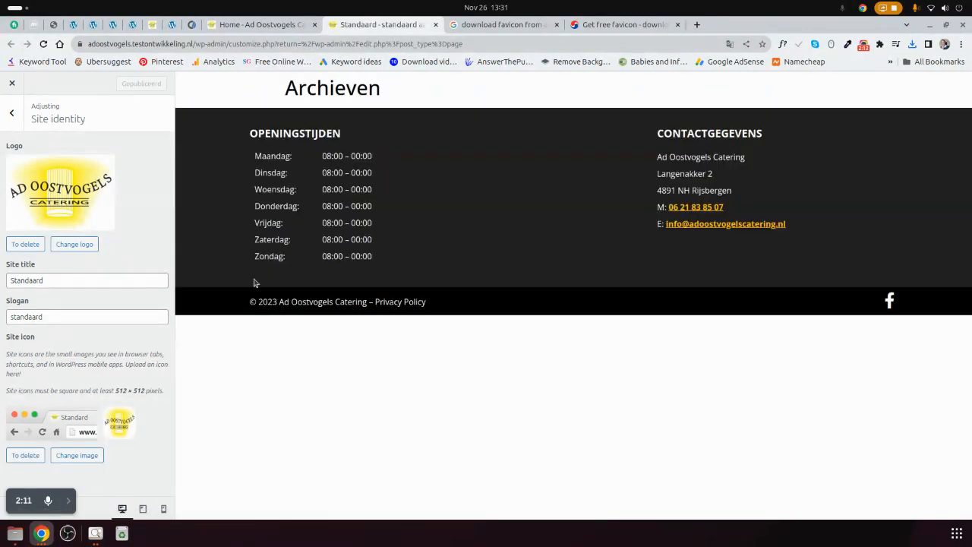